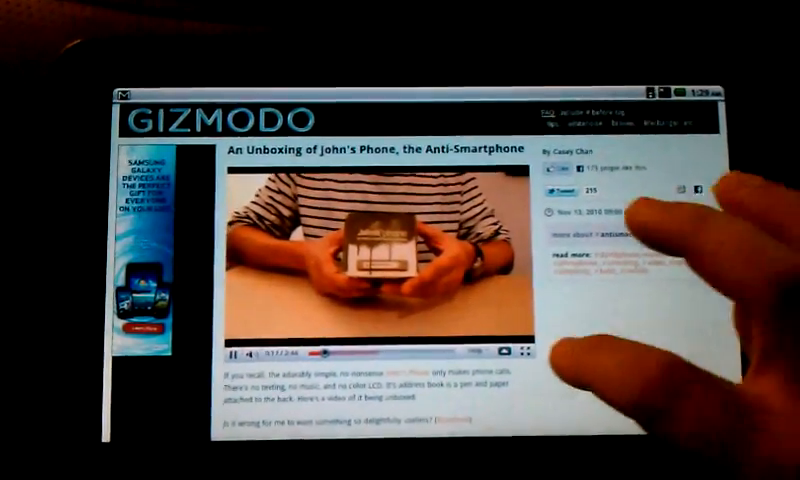
- Play the John's Phone unboxing video embedded in the Gizmodo article
click(494, 349)
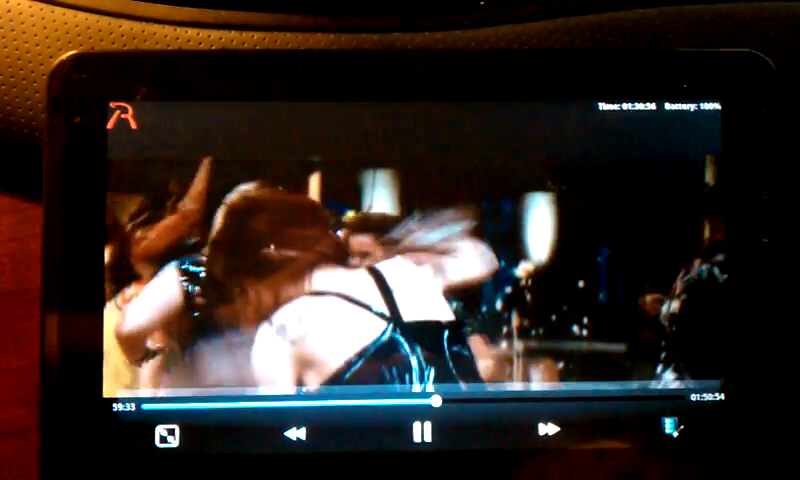
- Control the feature-length movie's full-screen playback in RockPlayer
click(422, 431)
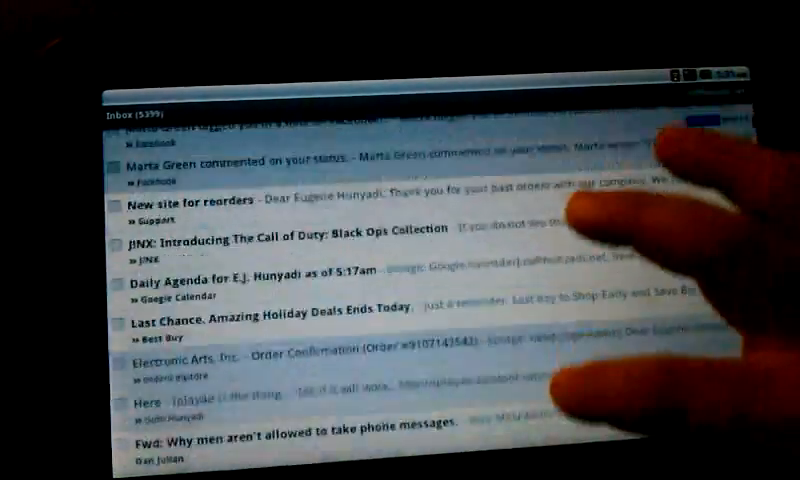
- Scroll down through the received messages in the Gmail inbox
scroll(down, 3)
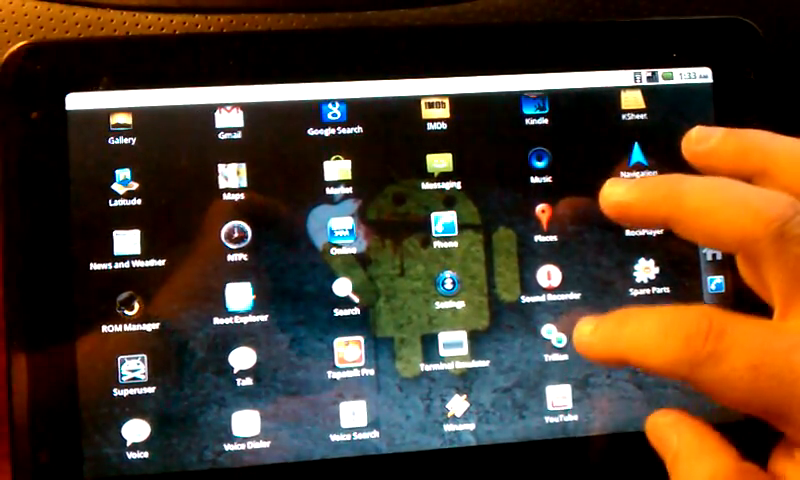
- Launch Tapatalk Pro from the app drawer
click(347, 373)
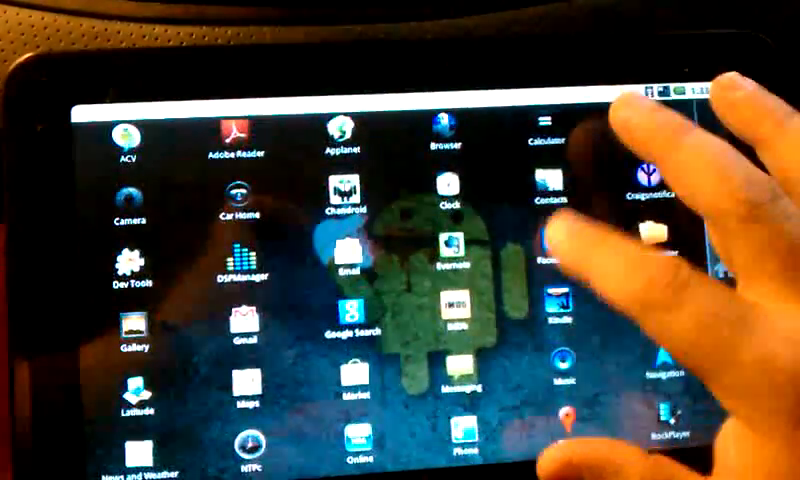
- Scroll down the app drawer through the Gallery-to-YouTube section
scroll(down, 3)
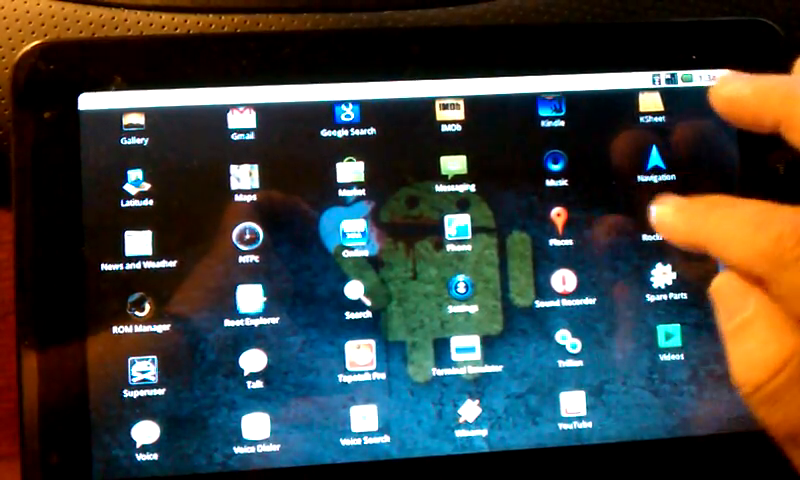
scroll(down, 3)
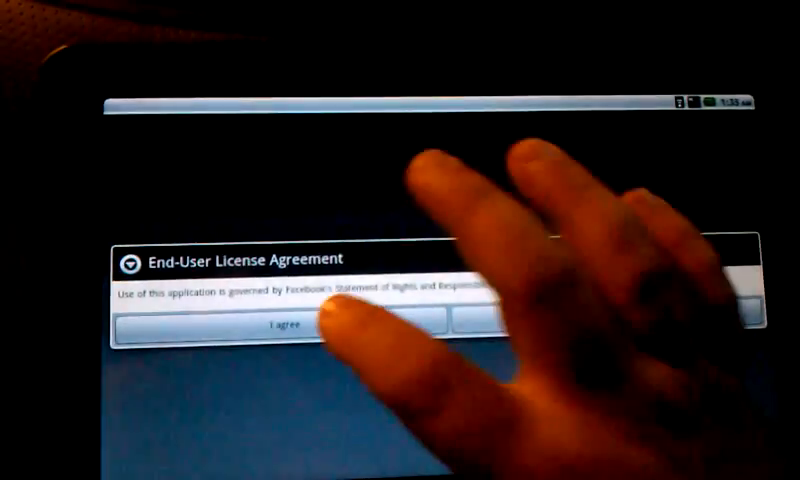
- Tap 'I agree' on Facebook's End-User License Agreement
click(269, 329)
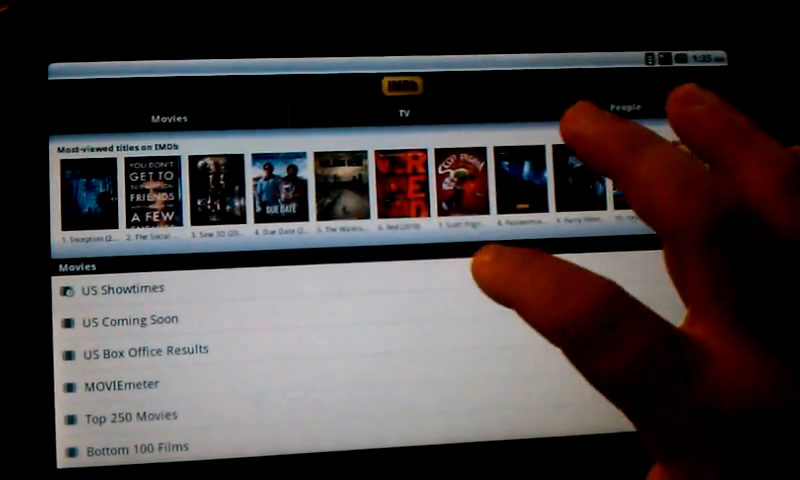
- Open IMDb's Movies home screen with the most-viewed titles carousel
click(130, 289)
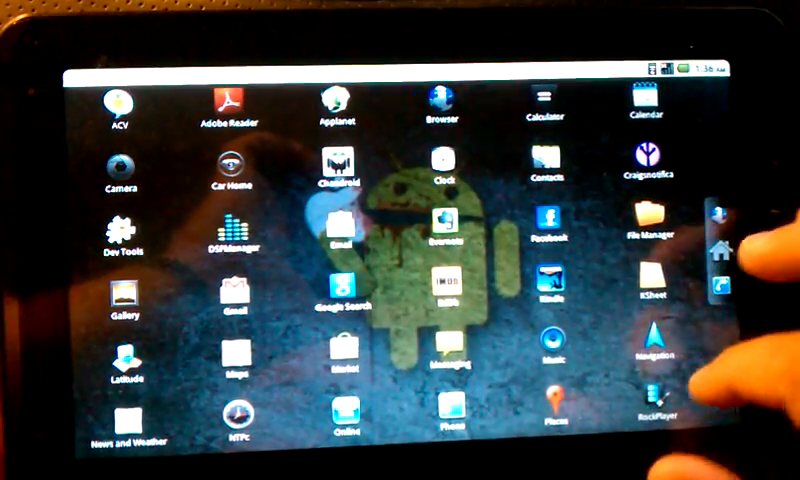
- Scroll down the app drawer through the remaining installed apps
scroll(down, 3)
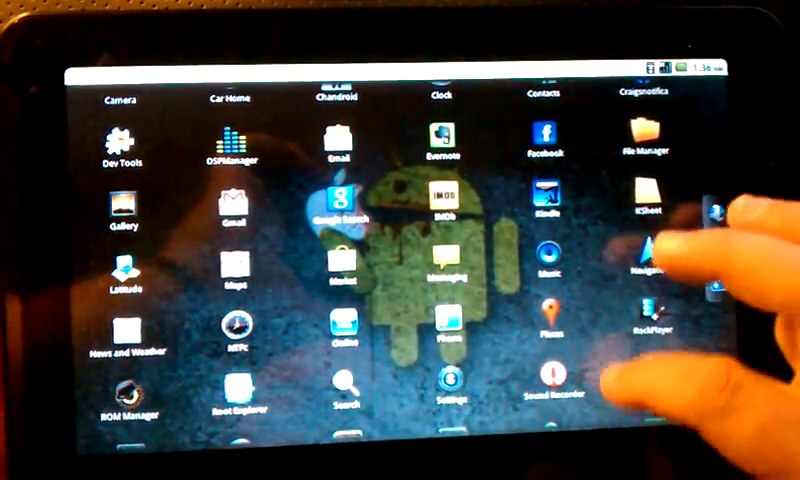
scroll(down, 3)
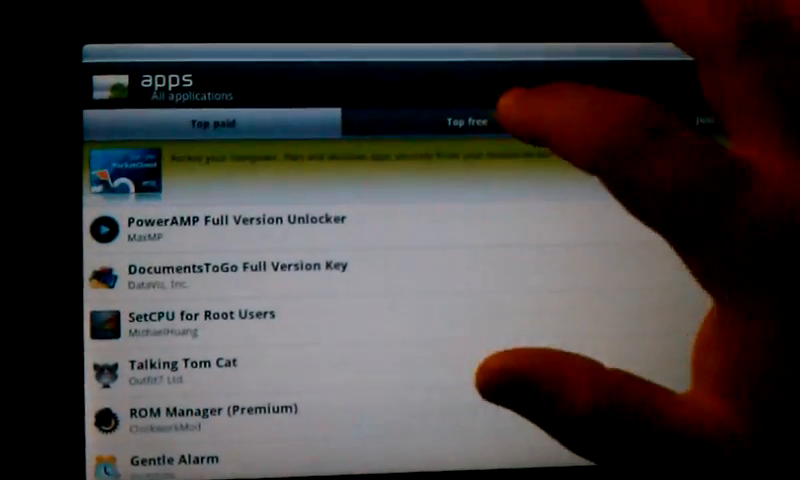
- Show Market's Top free apps list, scrolled past Barcode Scanner to ASTRO File Manager
click(470, 122)
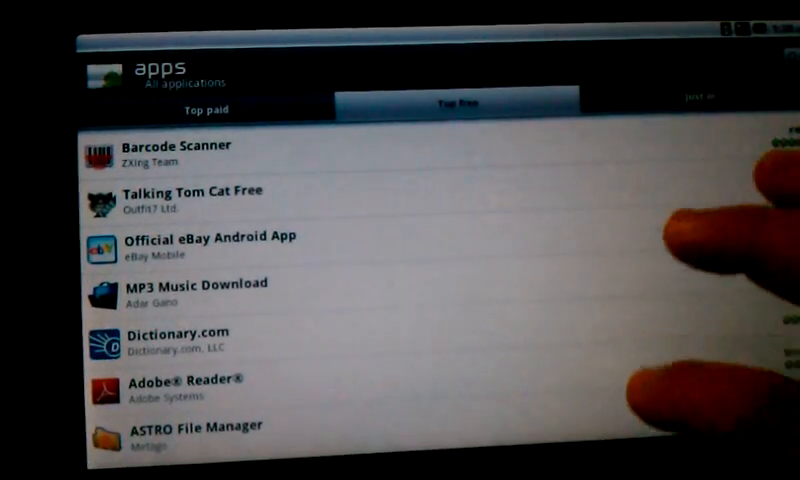
scroll(down, 3)
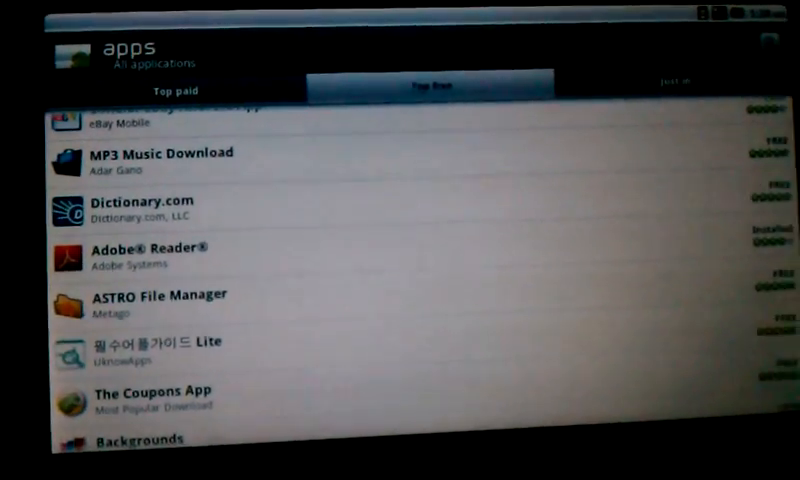